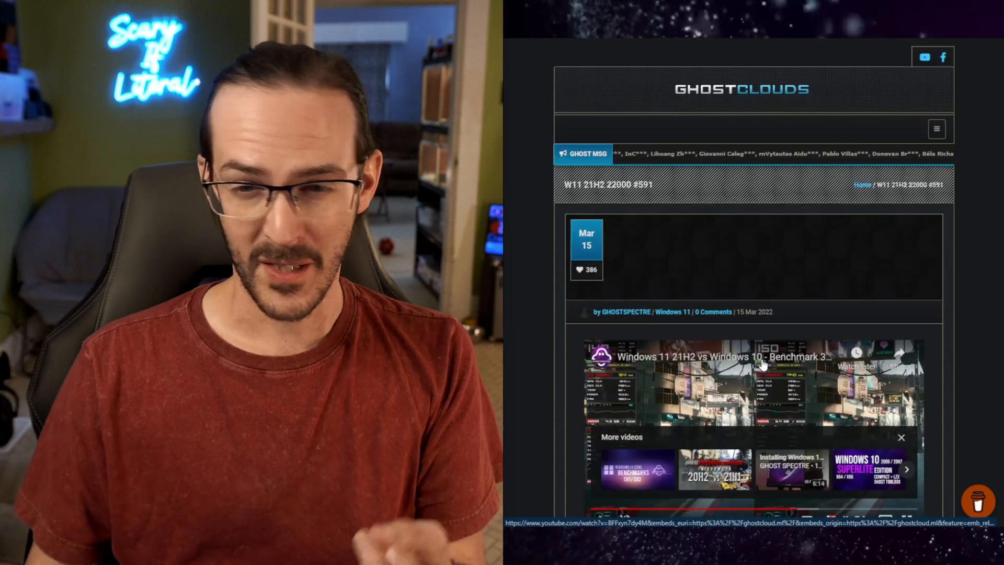
Scroll the Ghost Spectre W11 21H2 post past the release info and update log to the download section.
scroll(down, 3)
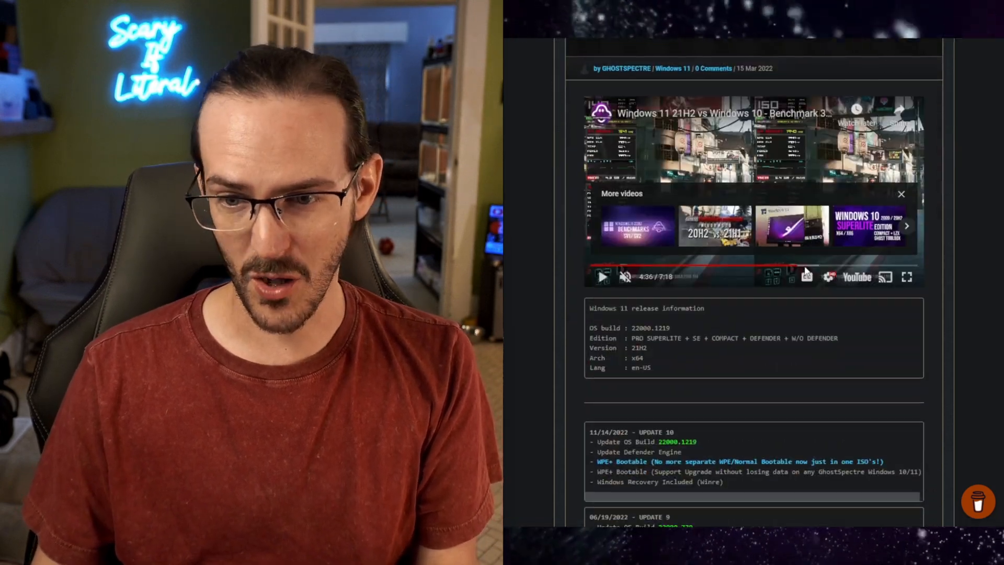
scroll(down, 3)
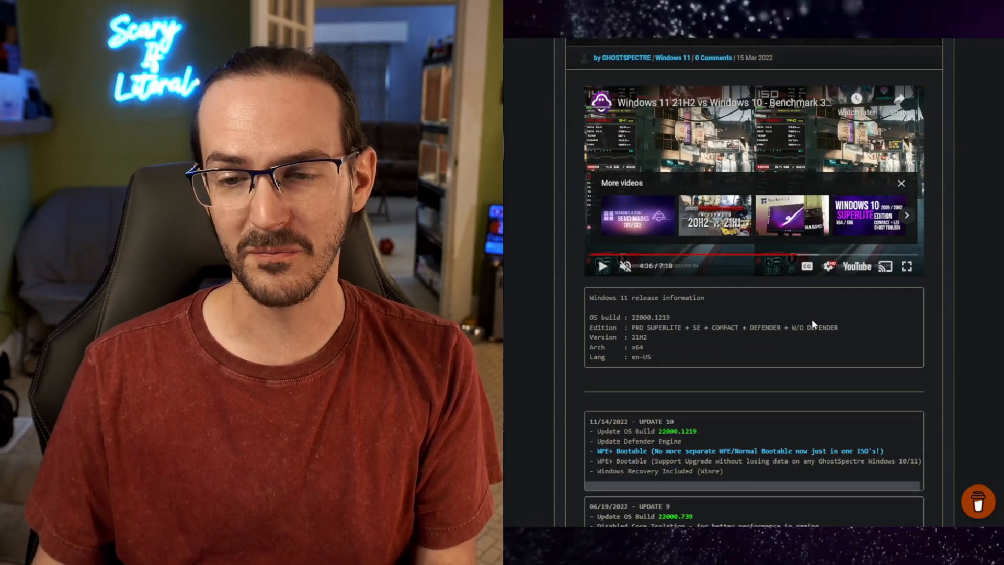
scroll(down, 3)
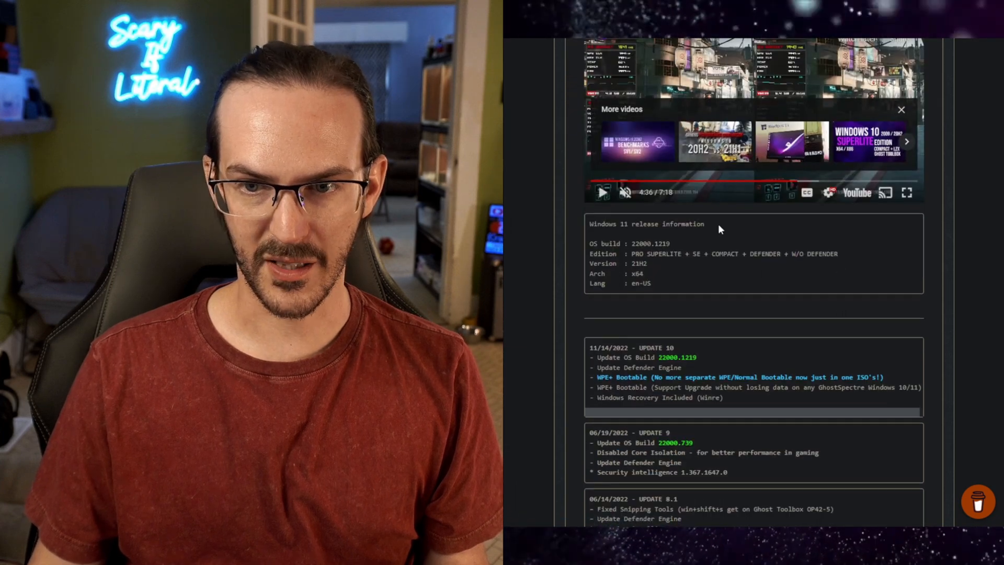
scroll(down, 3)
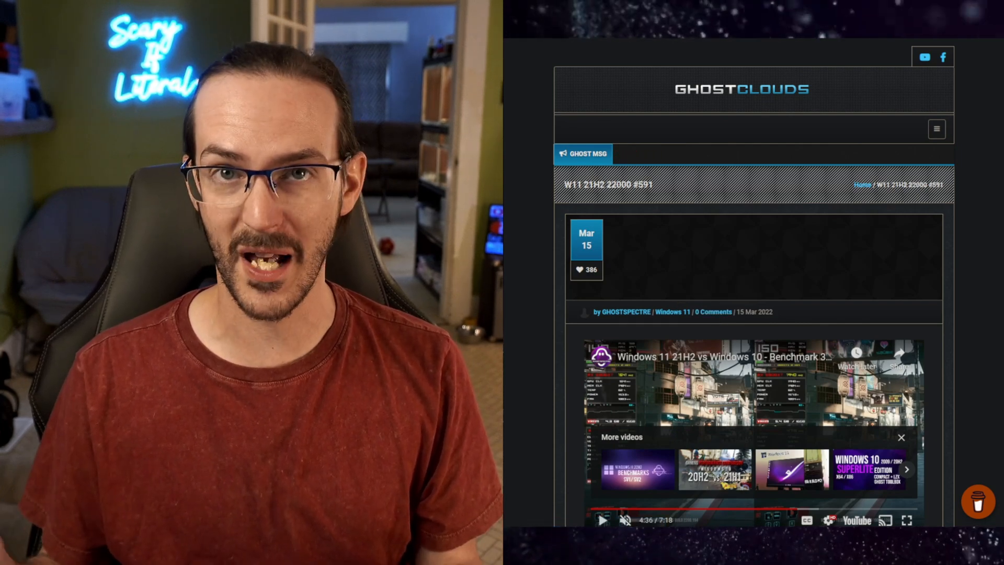
scroll(down, 3)
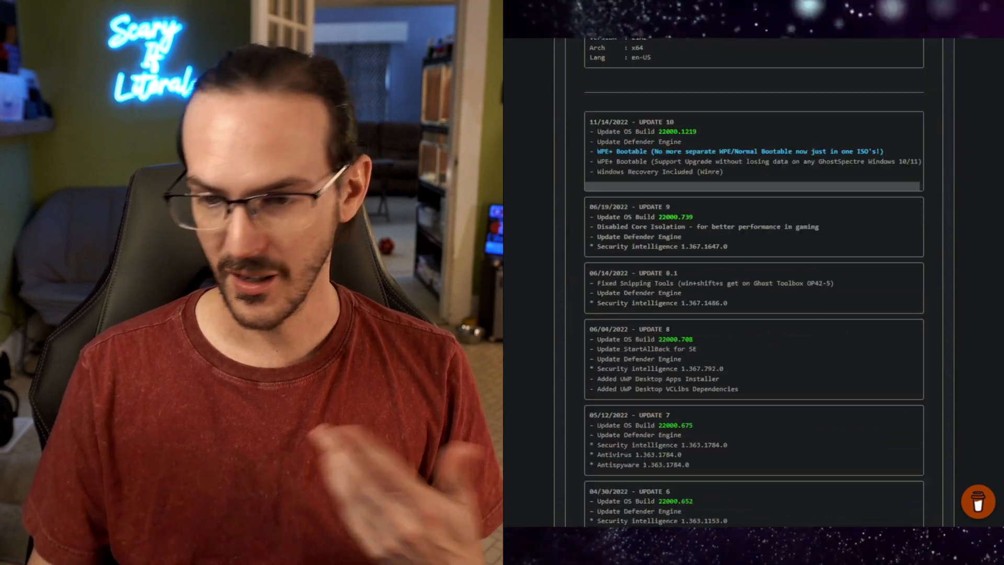
scroll(down, 3)
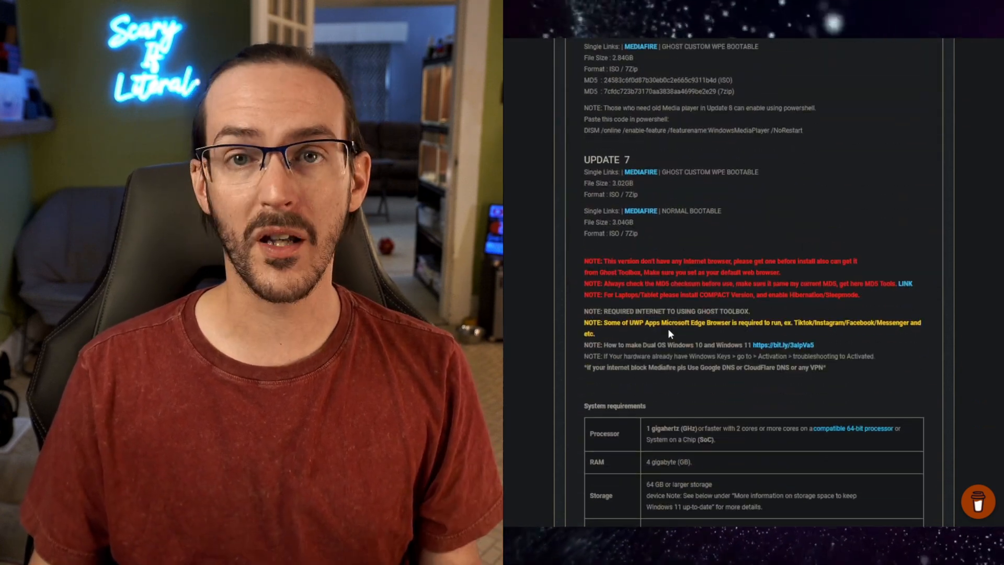
scroll(down, 3)
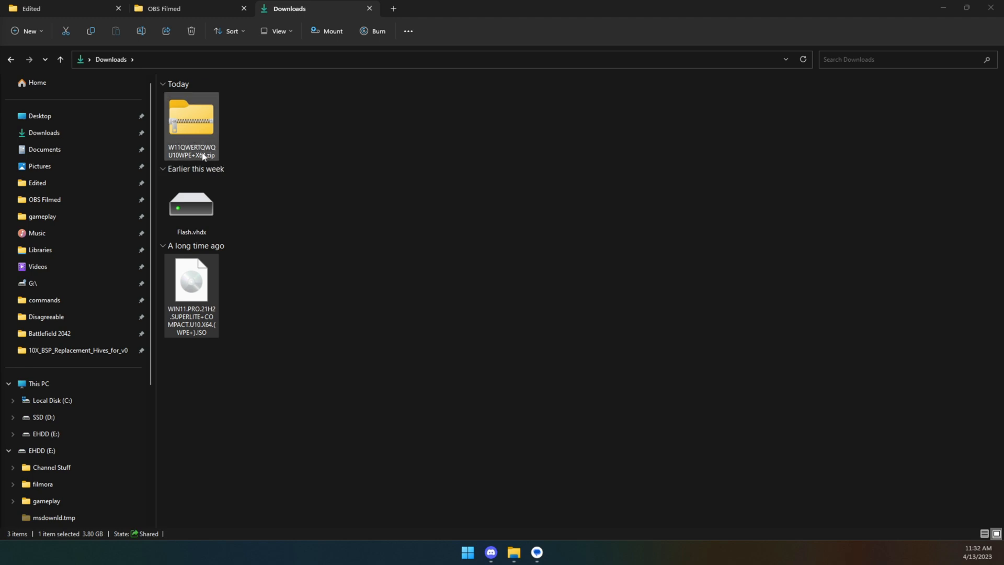
right_click(192, 120)
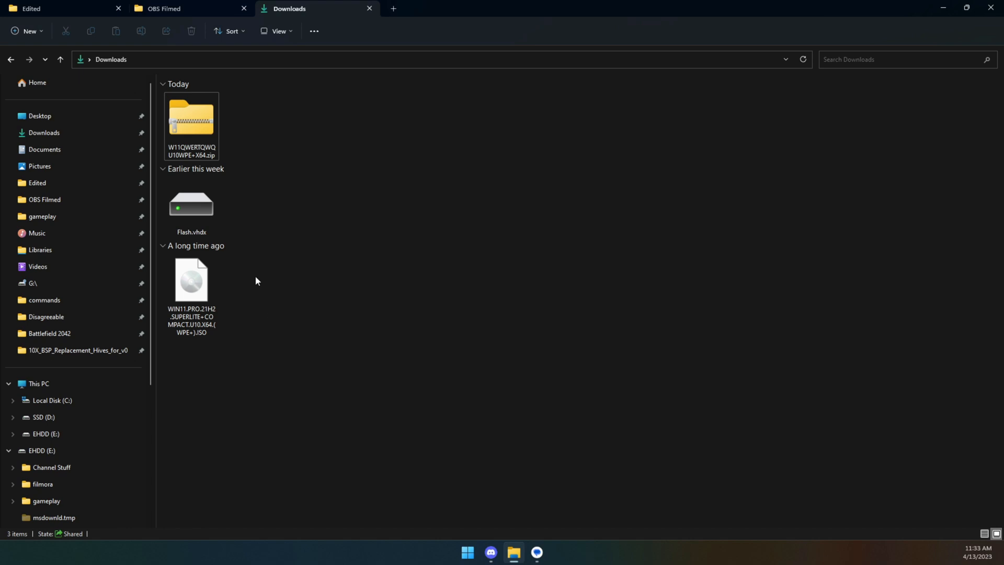
click(191, 122)
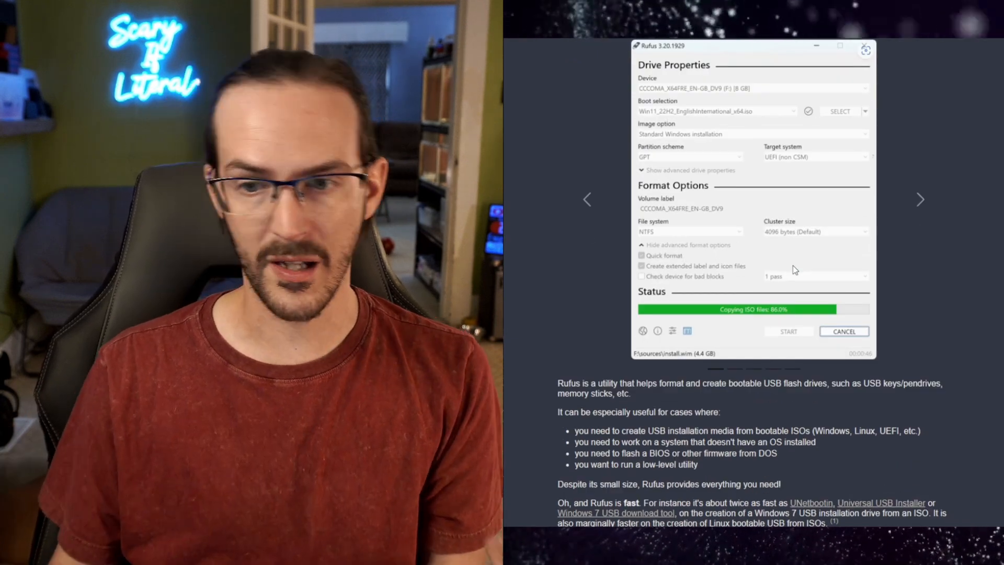
Scroll to rufus.ie's Download section and download Rufus 3.22.
scroll(down, 3)
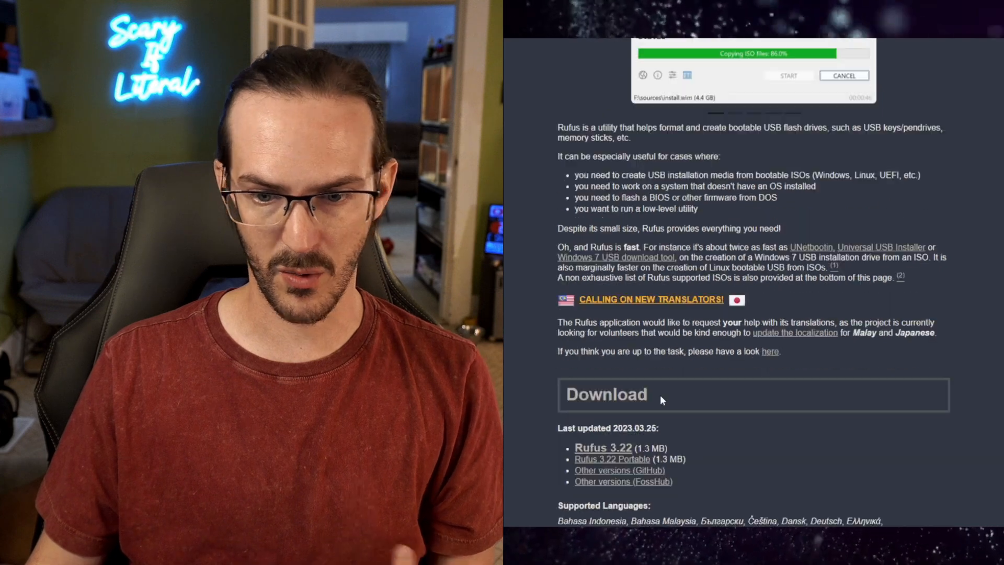
click(608, 395)
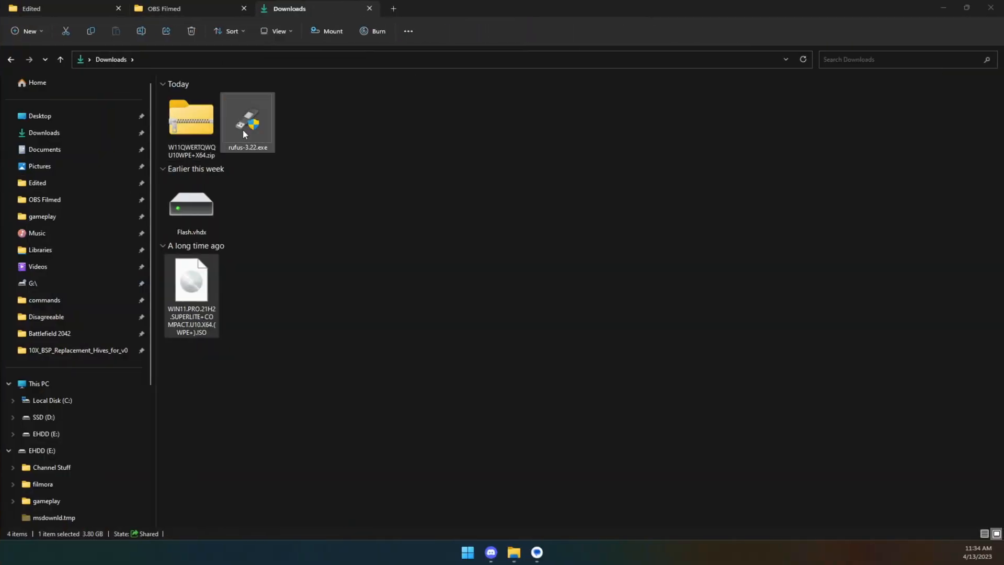
Launch rufus-3.22.exe, load the Windows 11 SUPERLITE ISO, and start the write.
double_click(247, 118)
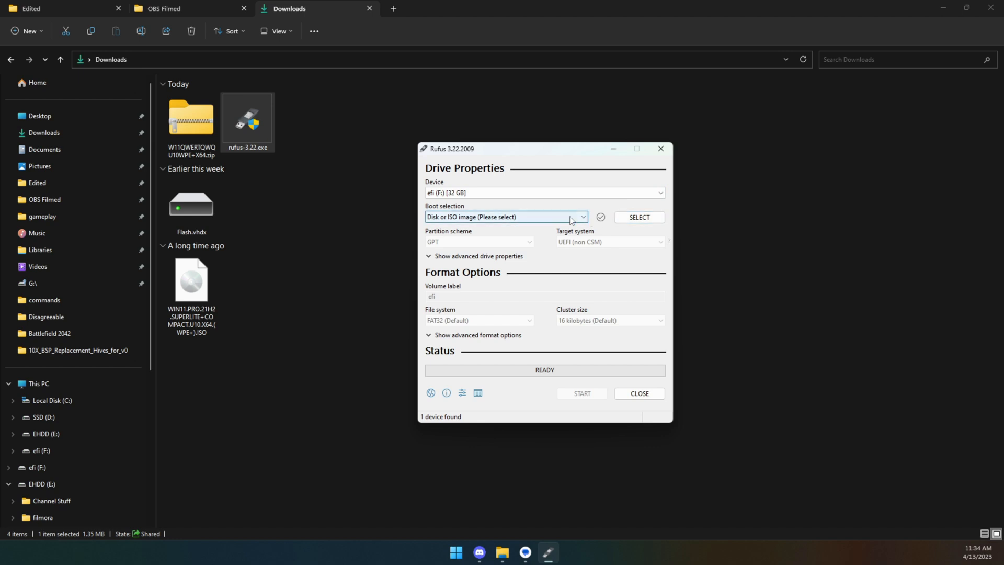
click(640, 218)
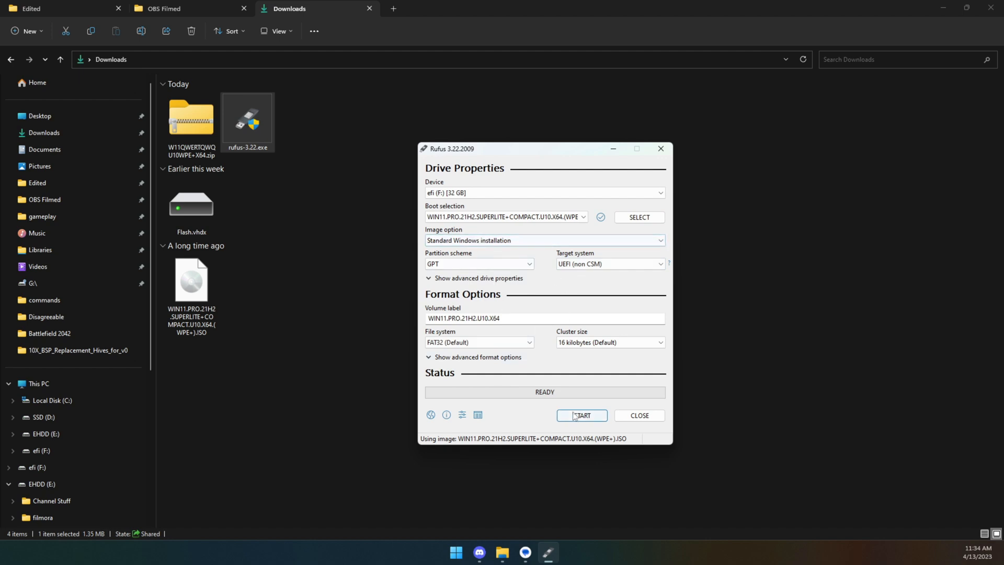
click(582, 415)
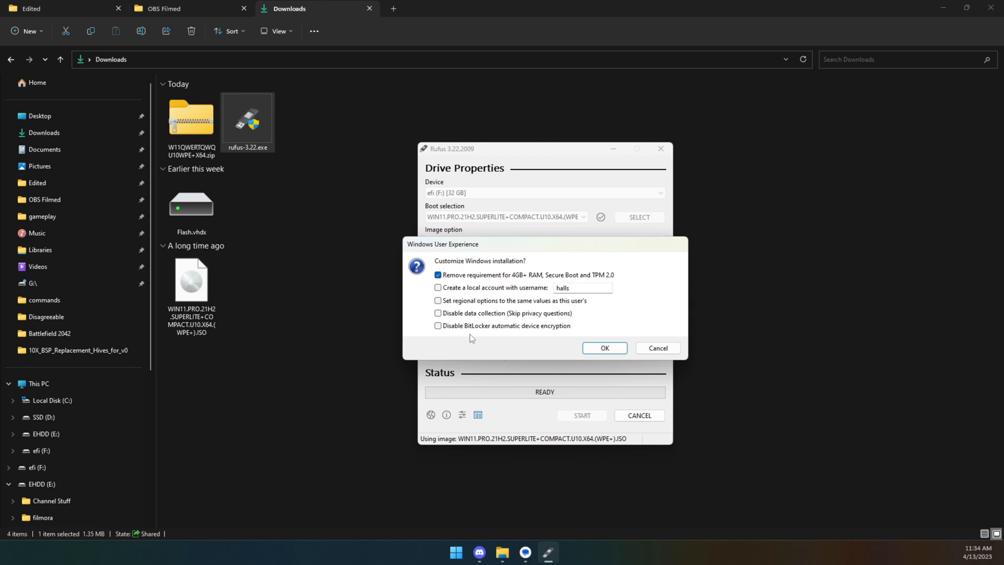
Turn off the RAM, Secure Boot and TPM bypass and confirm the installation options.
click(437, 275)
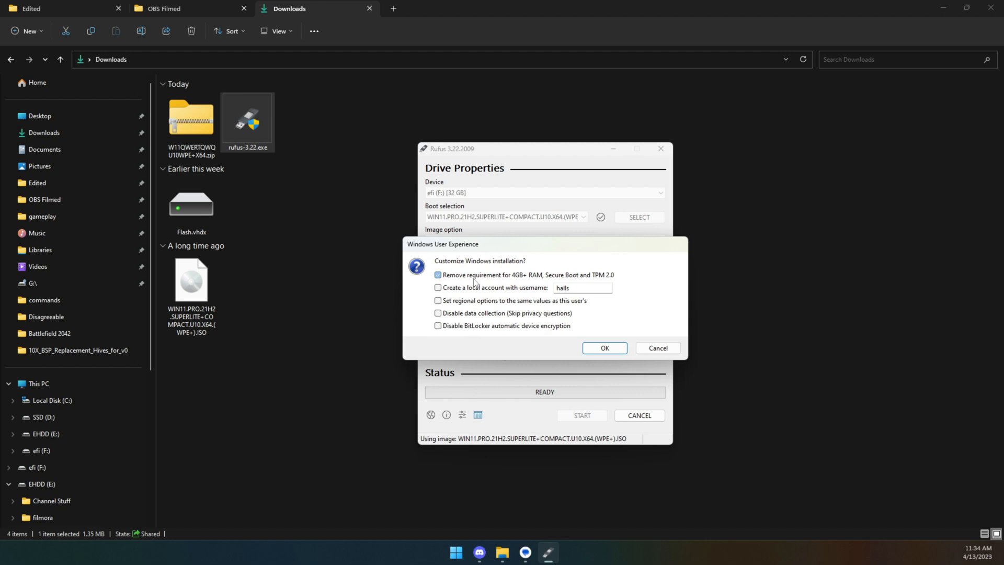
click(437, 275)
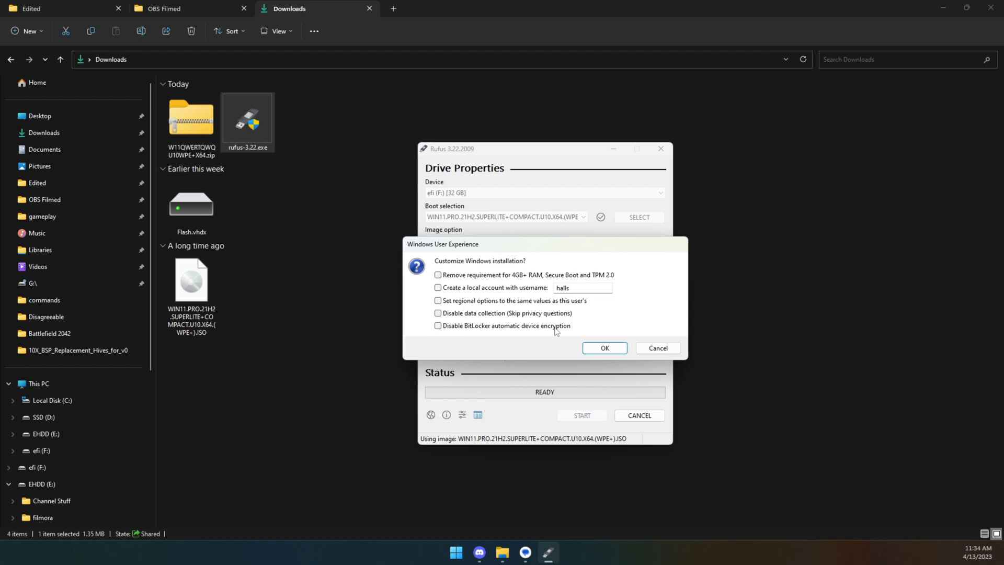
click(604, 348)
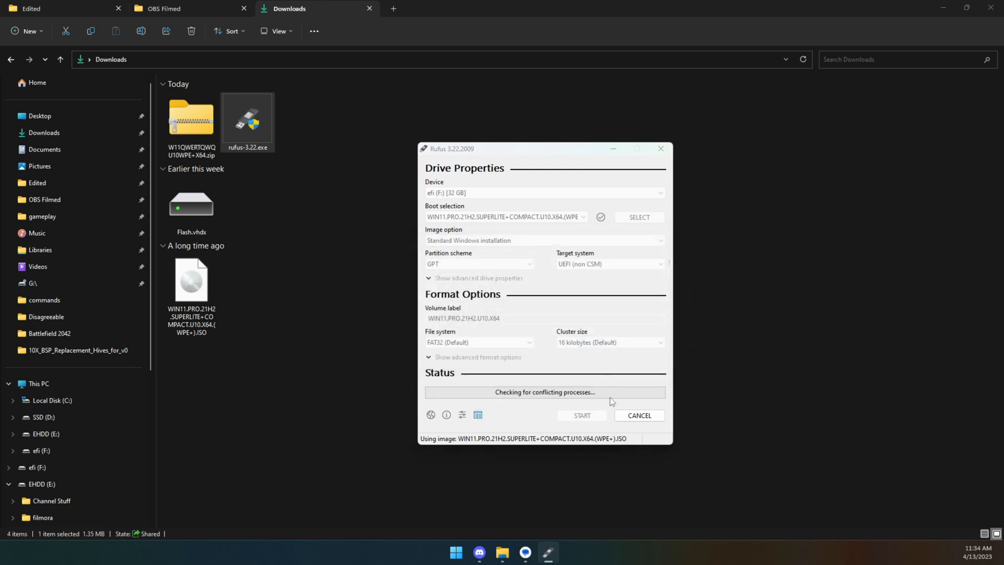
Accept the data-destruction and multiple-partition warnings for the 32 GB drive.
click(582, 416)
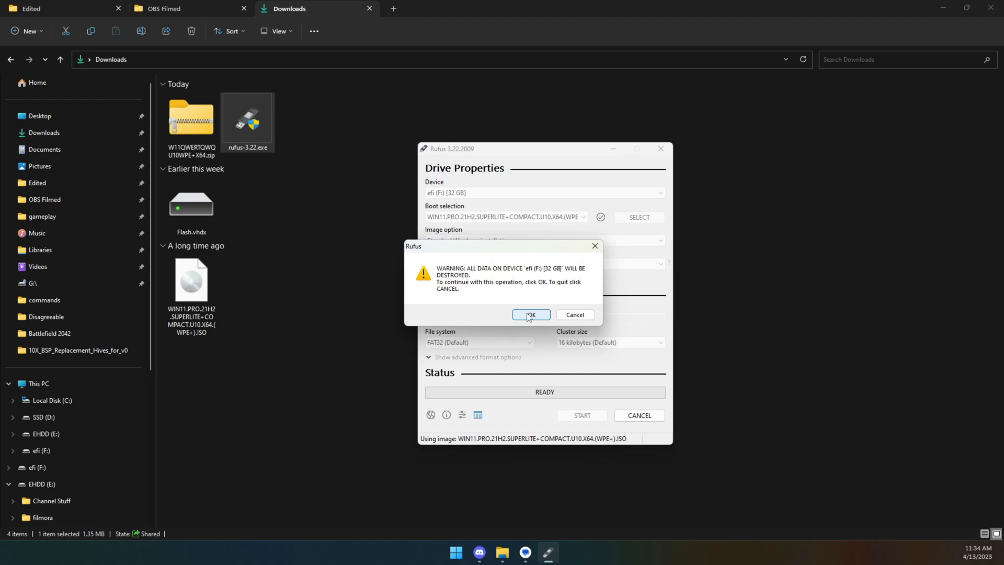
click(530, 315)
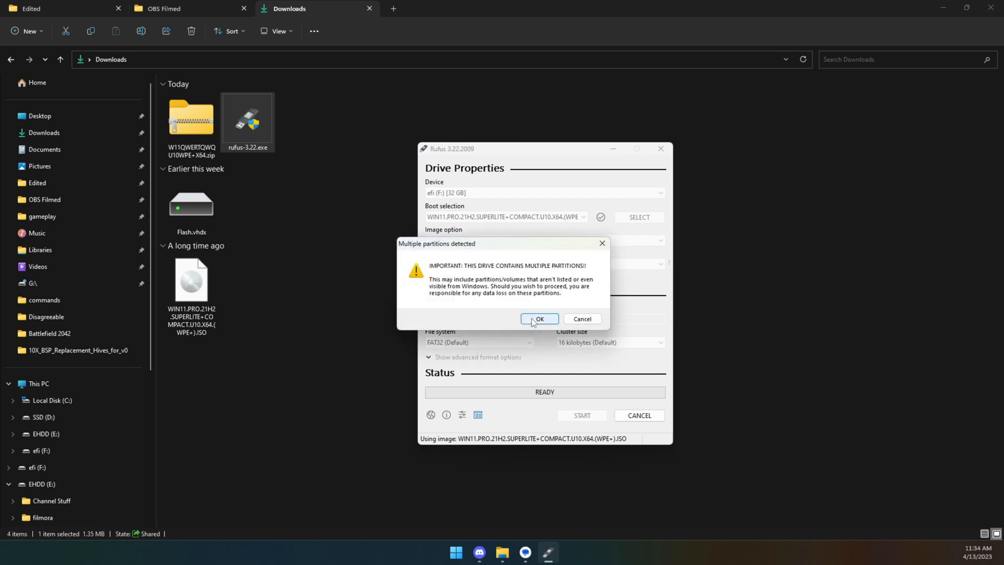
click(539, 319)
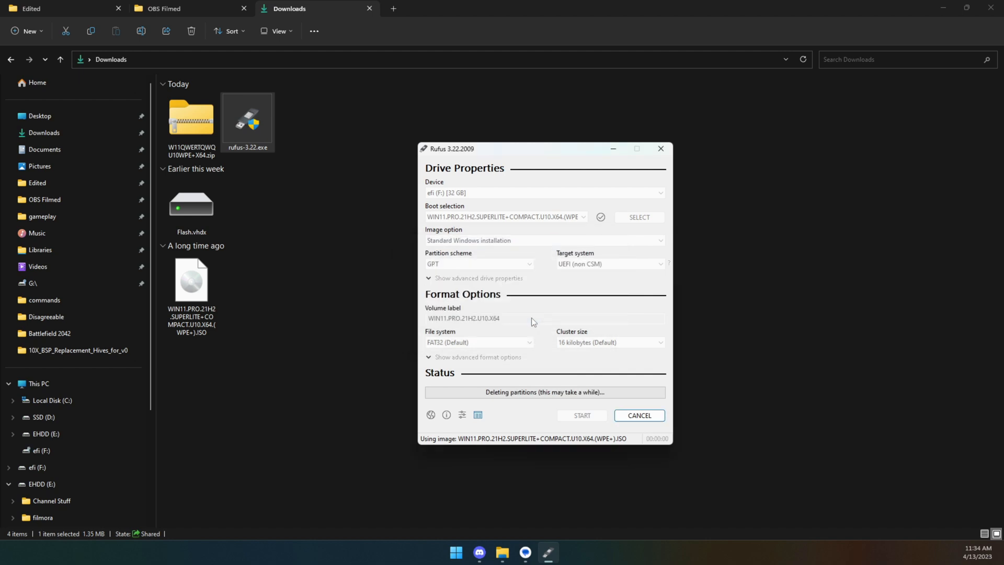